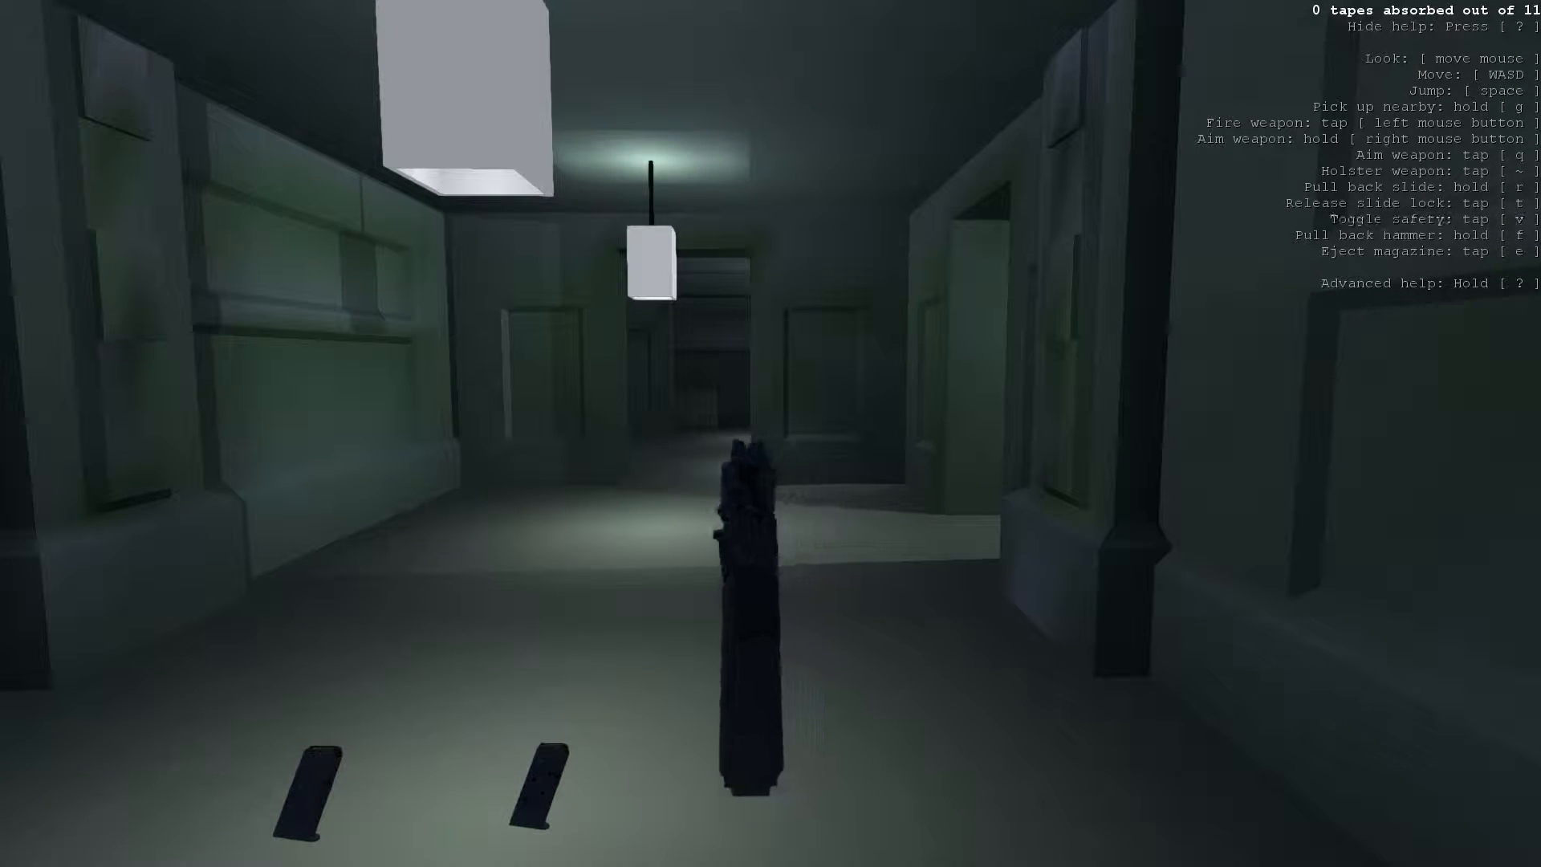
pyautogui.press('v')
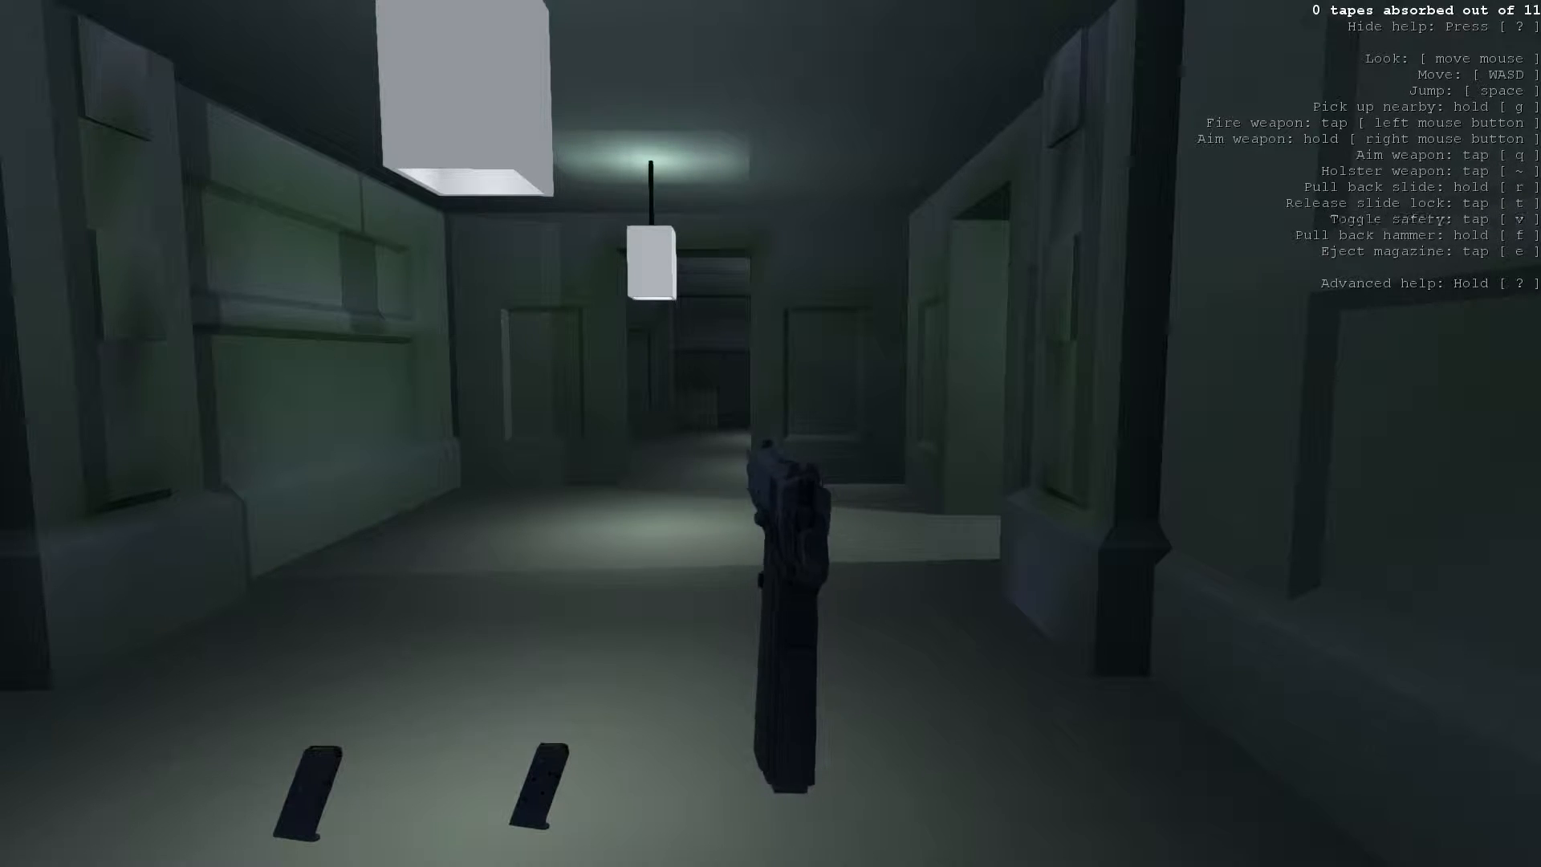
pyautogui.press('v')
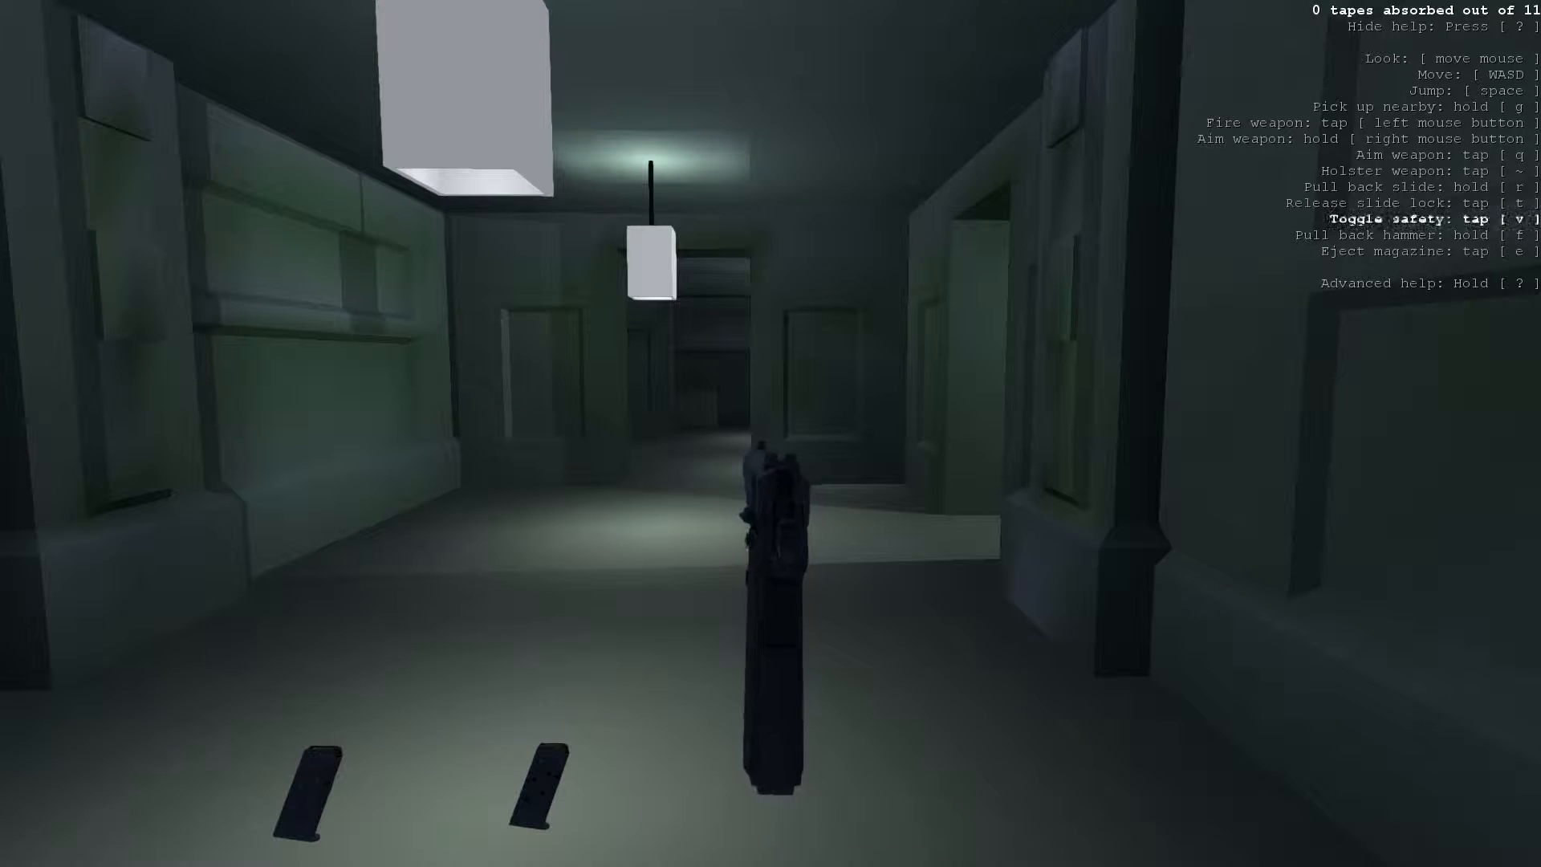
pyautogui.moveTo(770, 433)
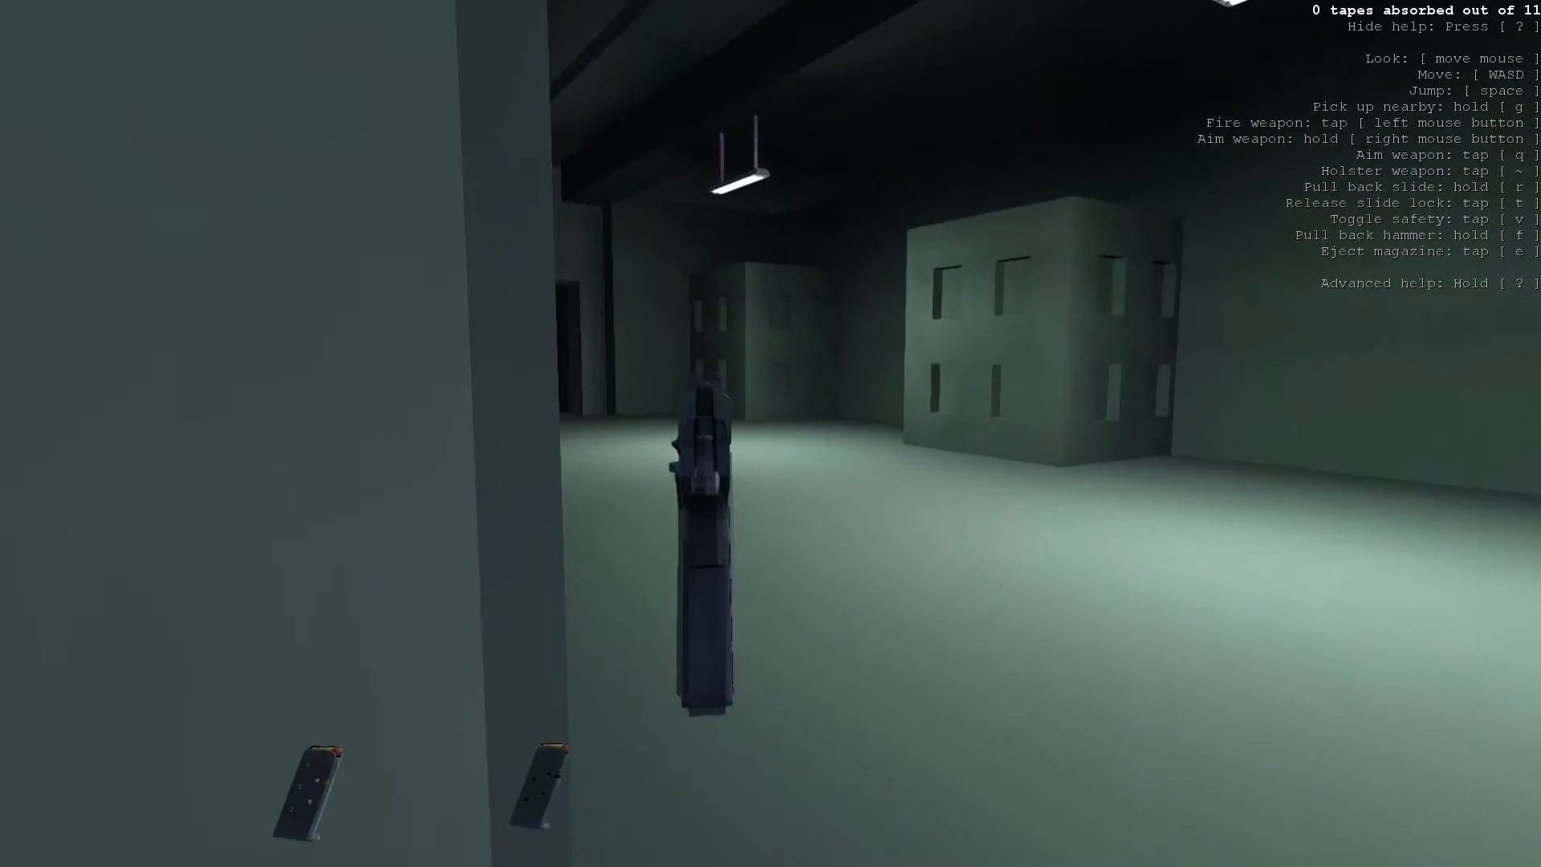
pyautogui.moveTo(771, 433)
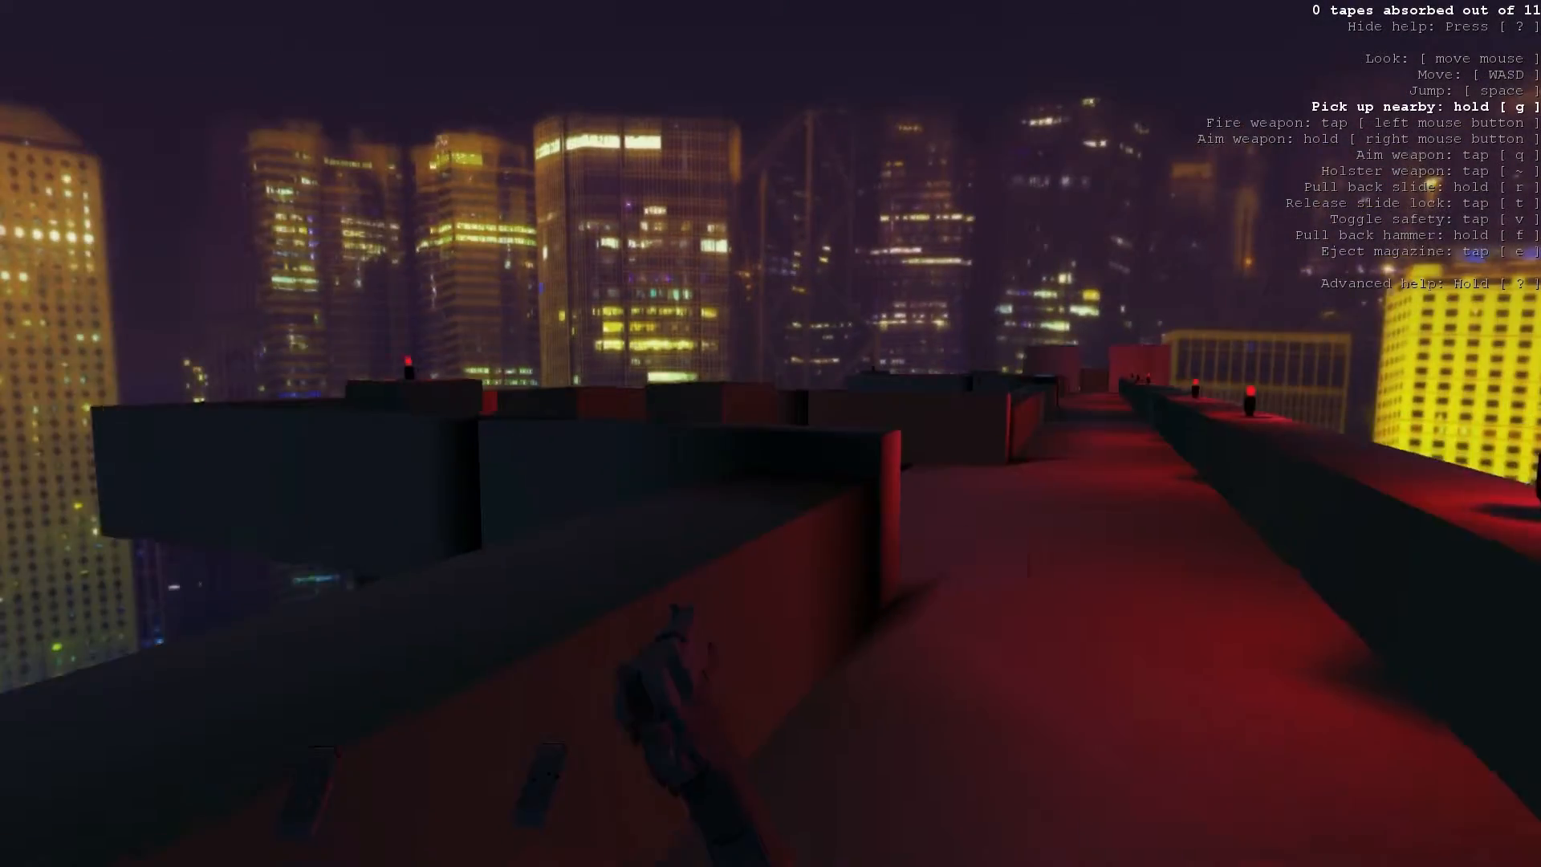
pyautogui.moveTo(771, 434)
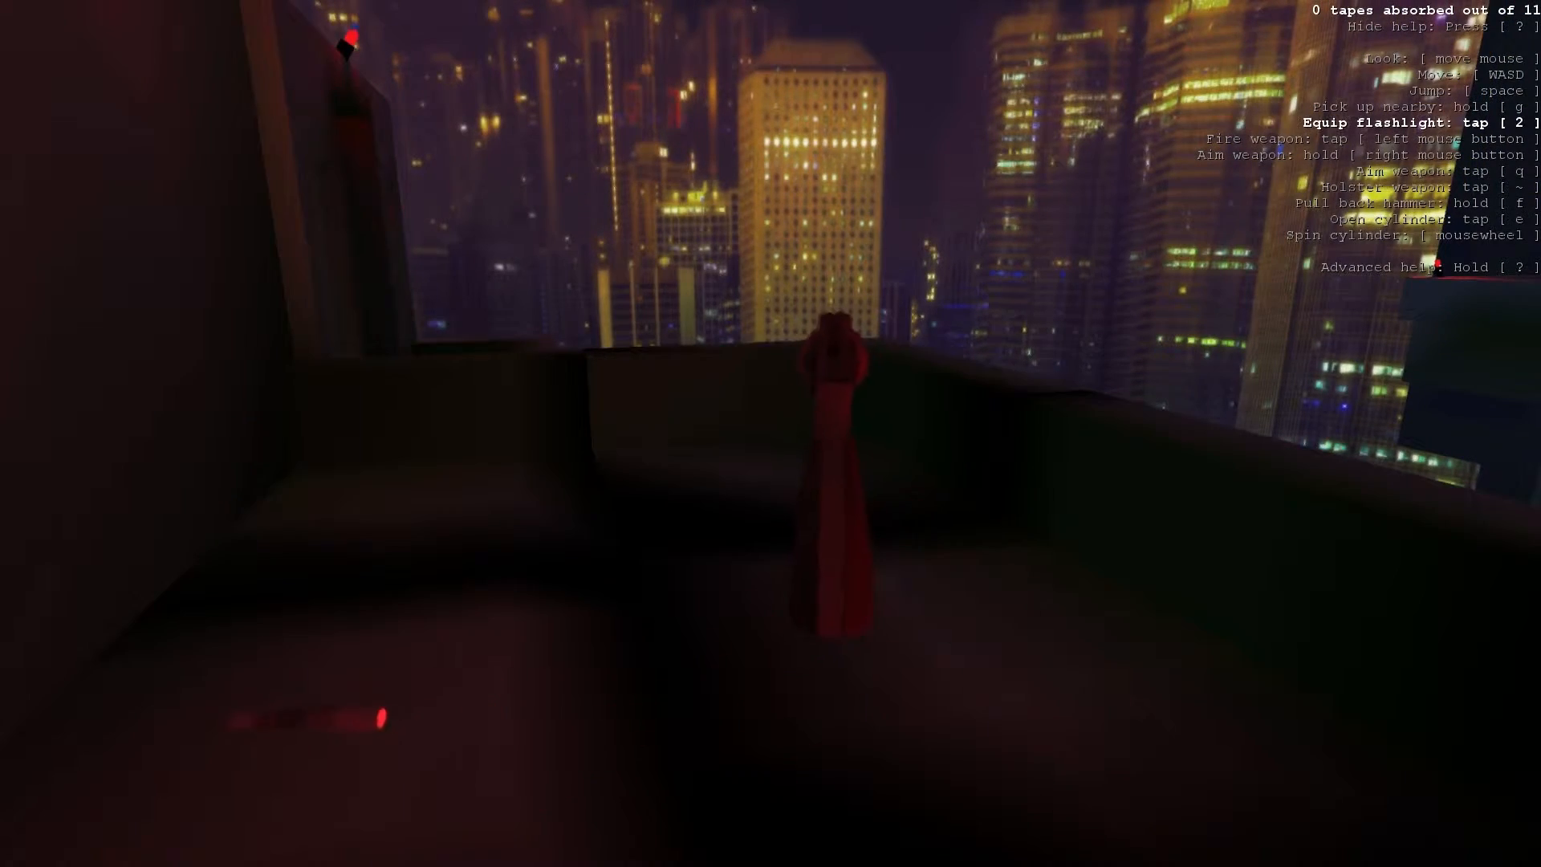
pyautogui.press('2')
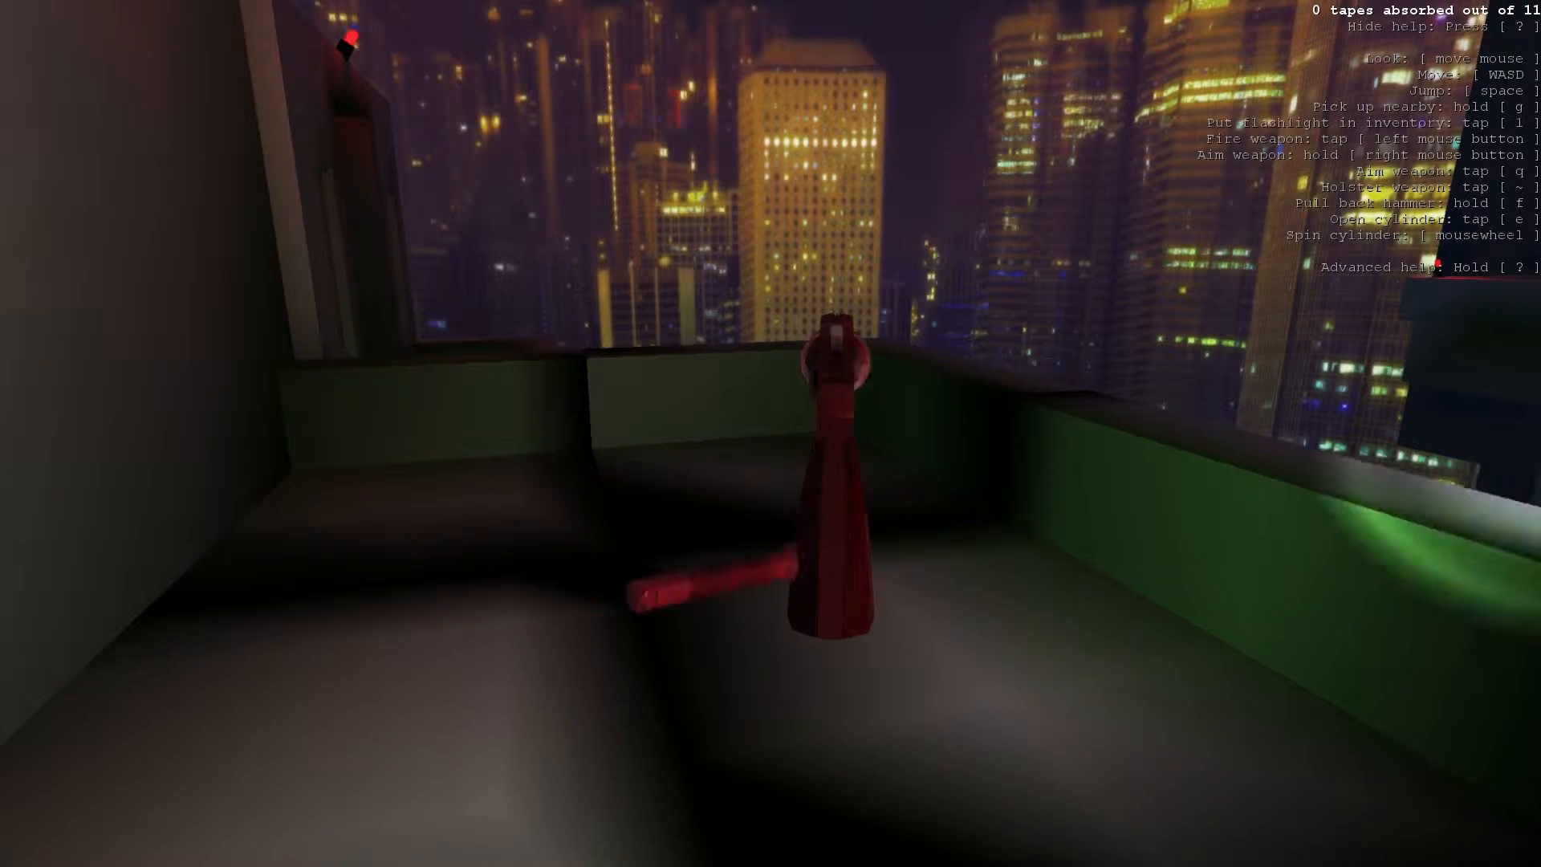
pyautogui.press('e')
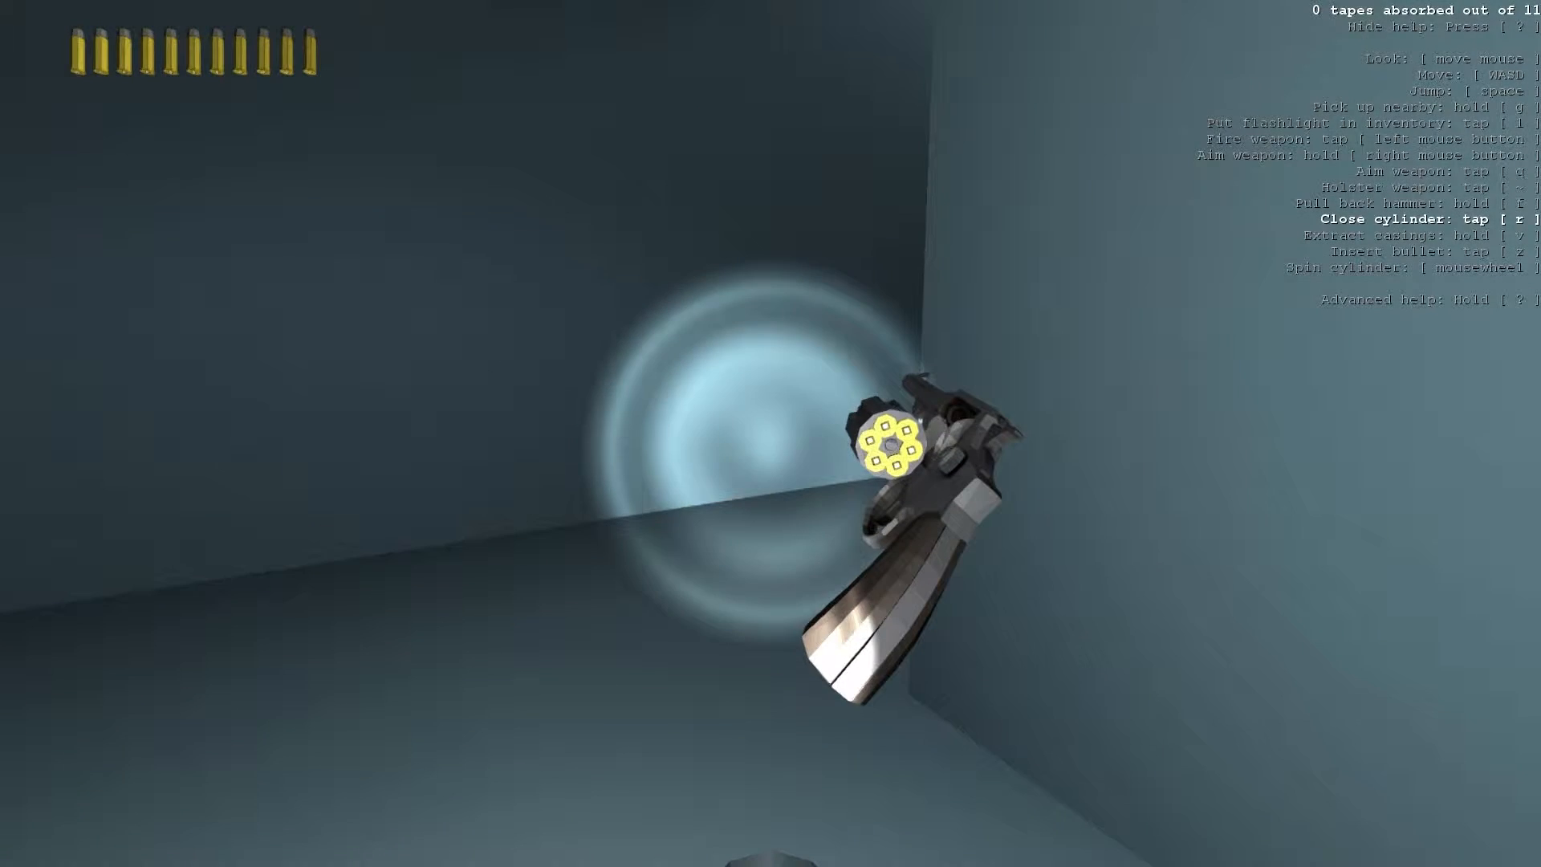
pyautogui.press('r')
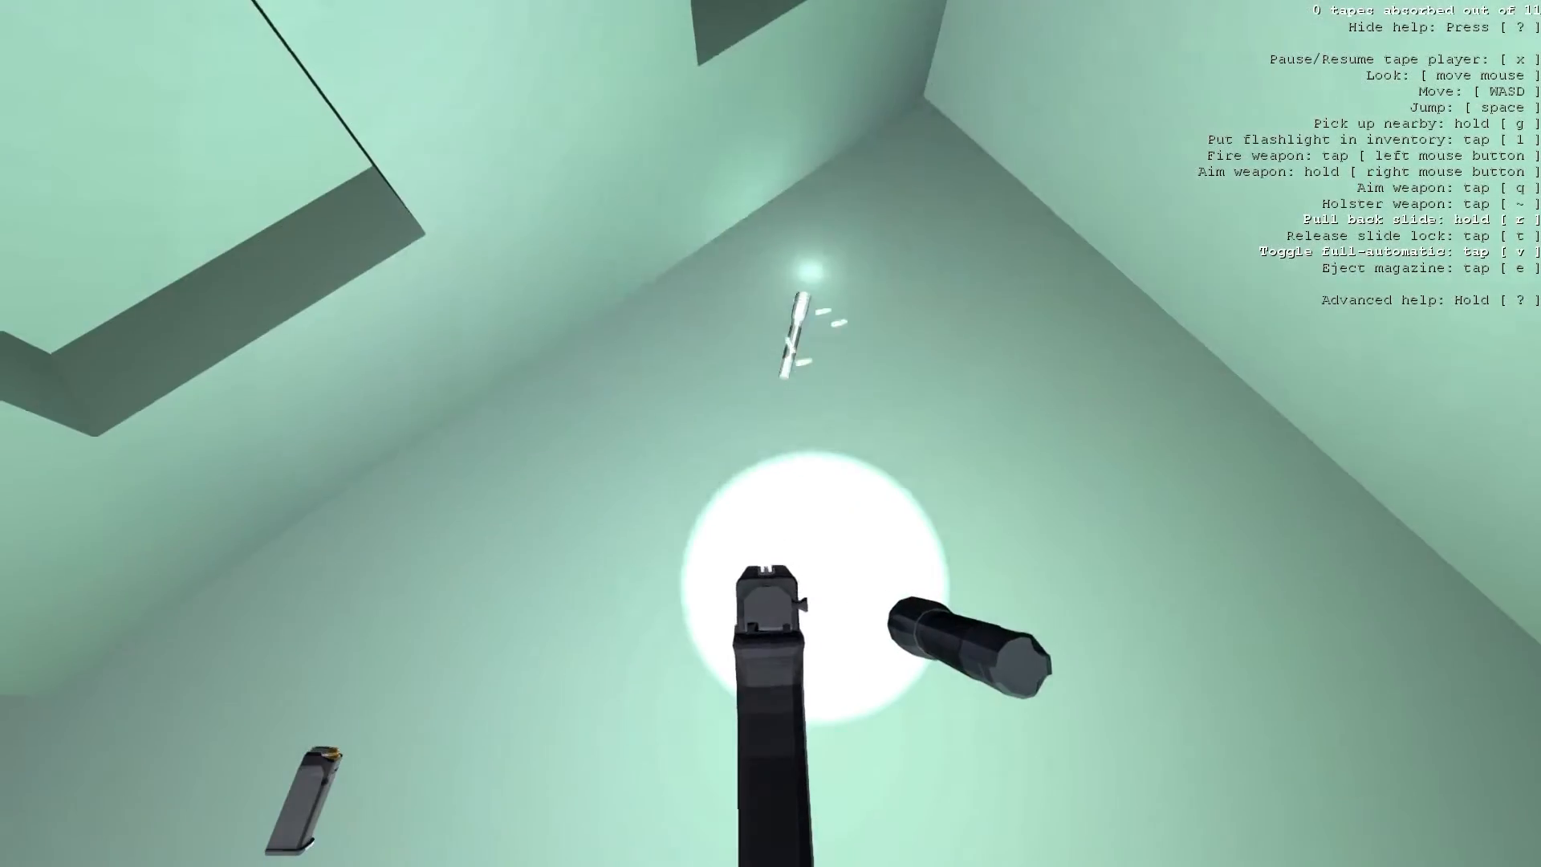
pyautogui.moveTo(771, 434)
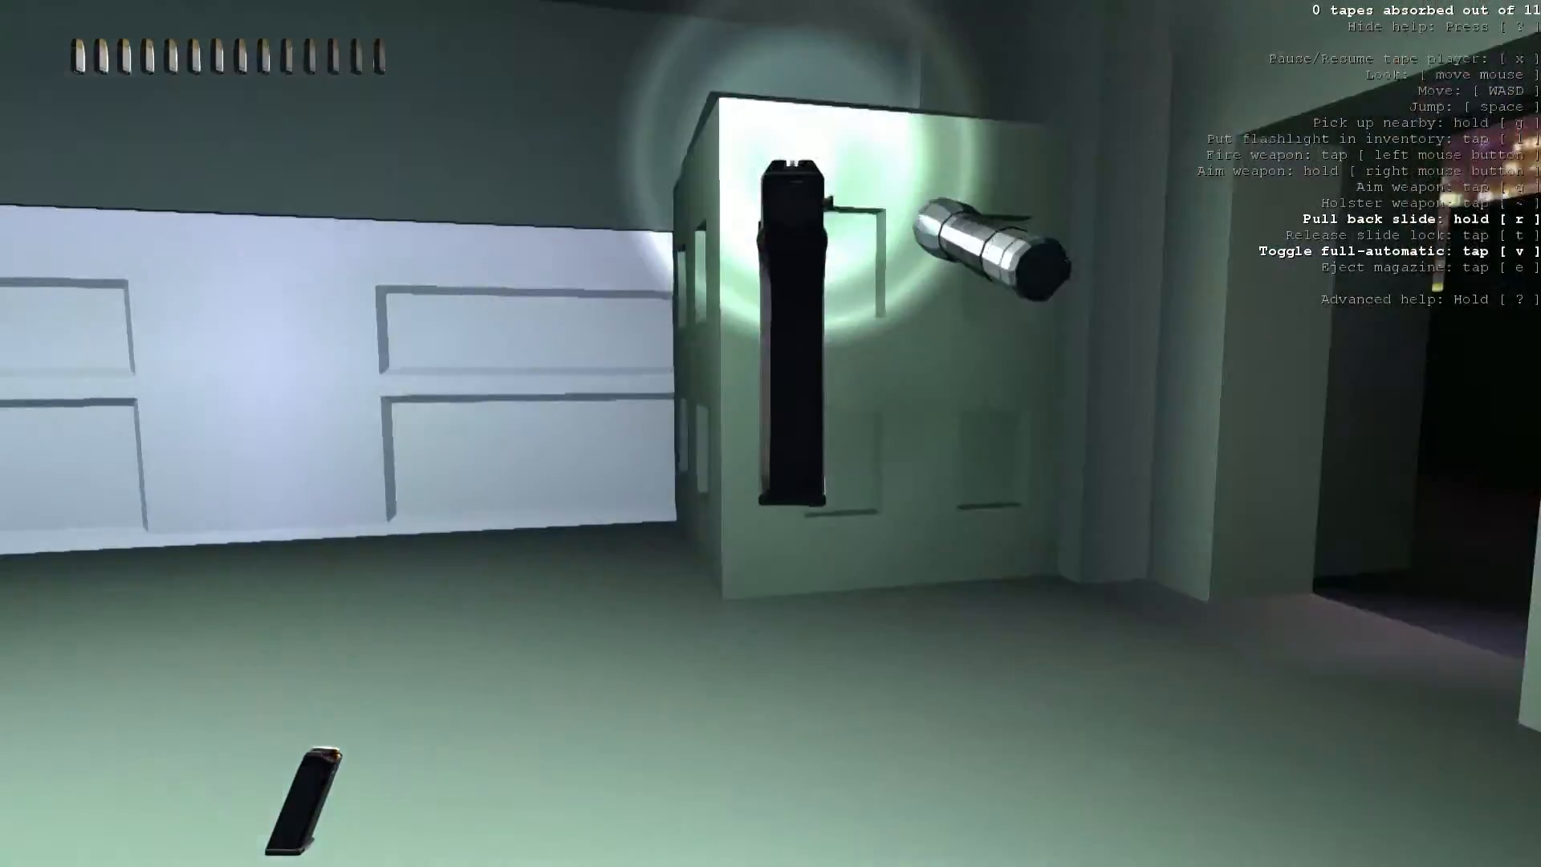
pyautogui.moveTo(770, 433)
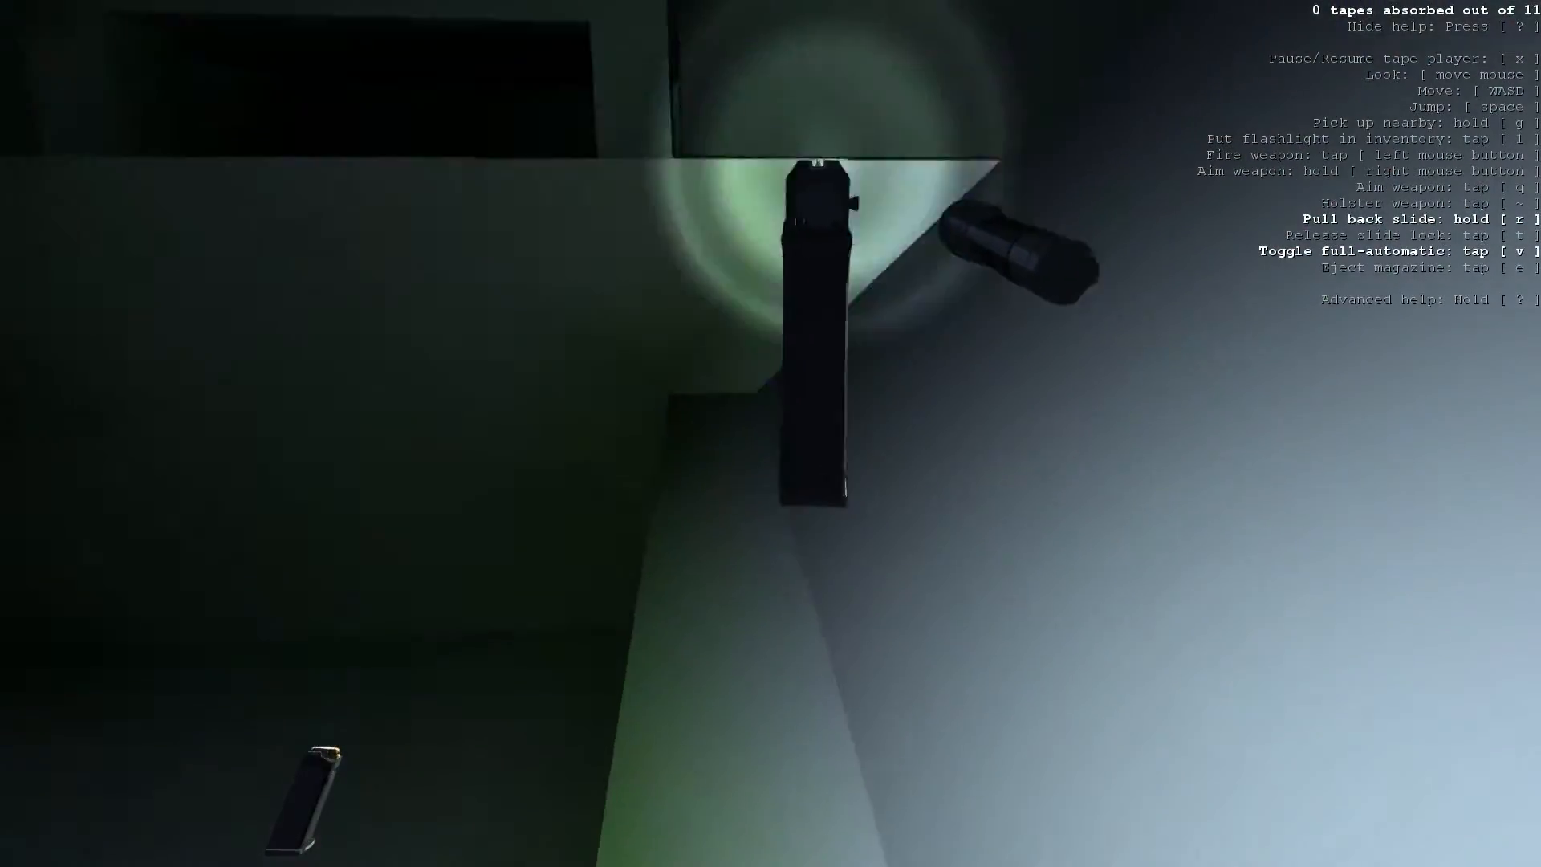
pyautogui.moveTo(770, 433)
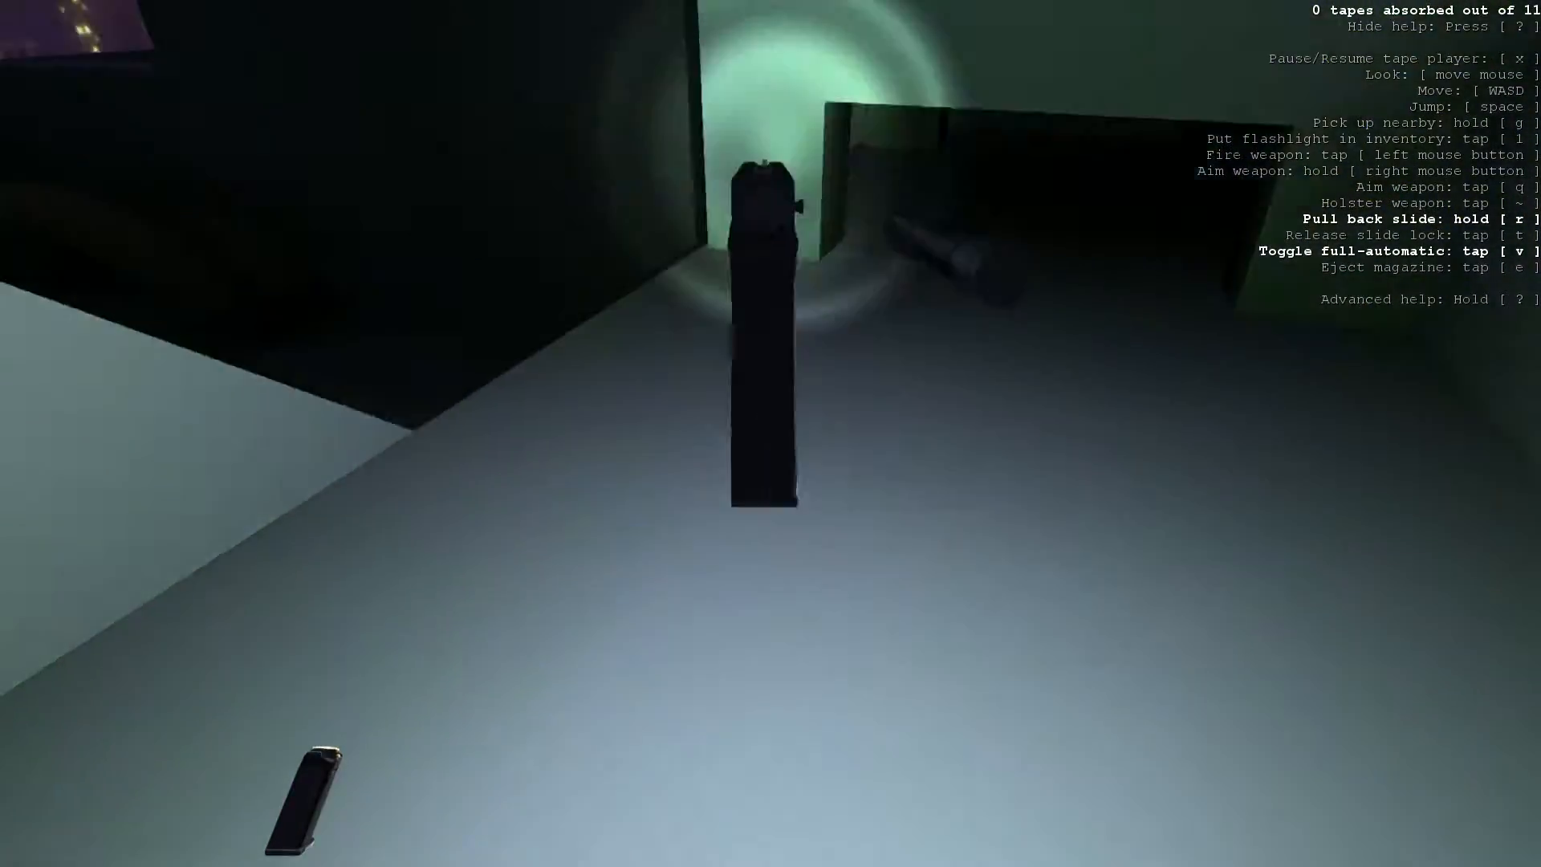
pyautogui.moveTo(771, 433)
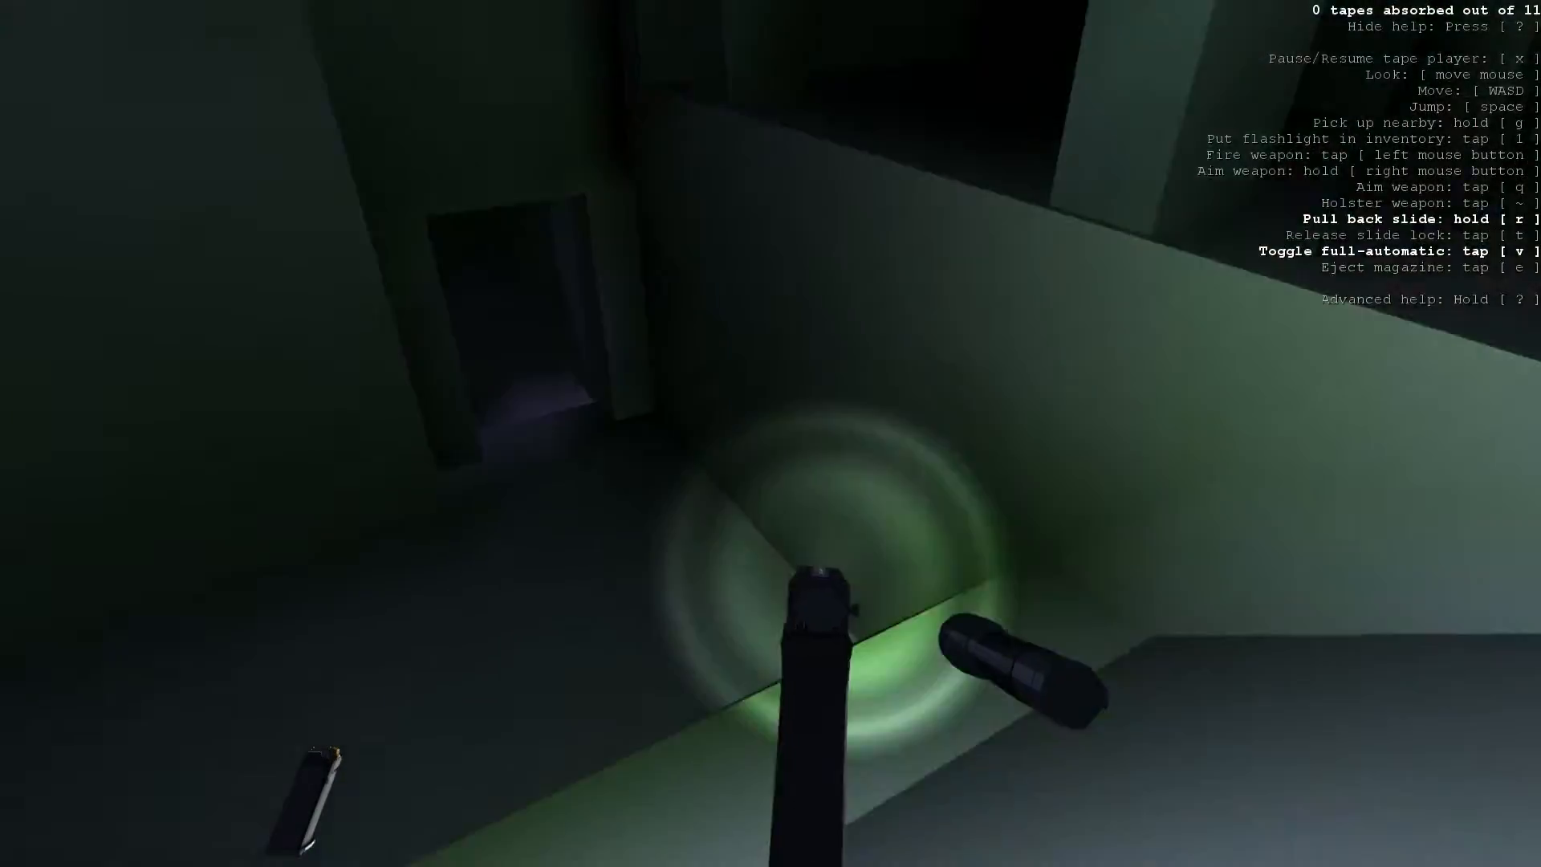
pyautogui.moveTo(770, 433)
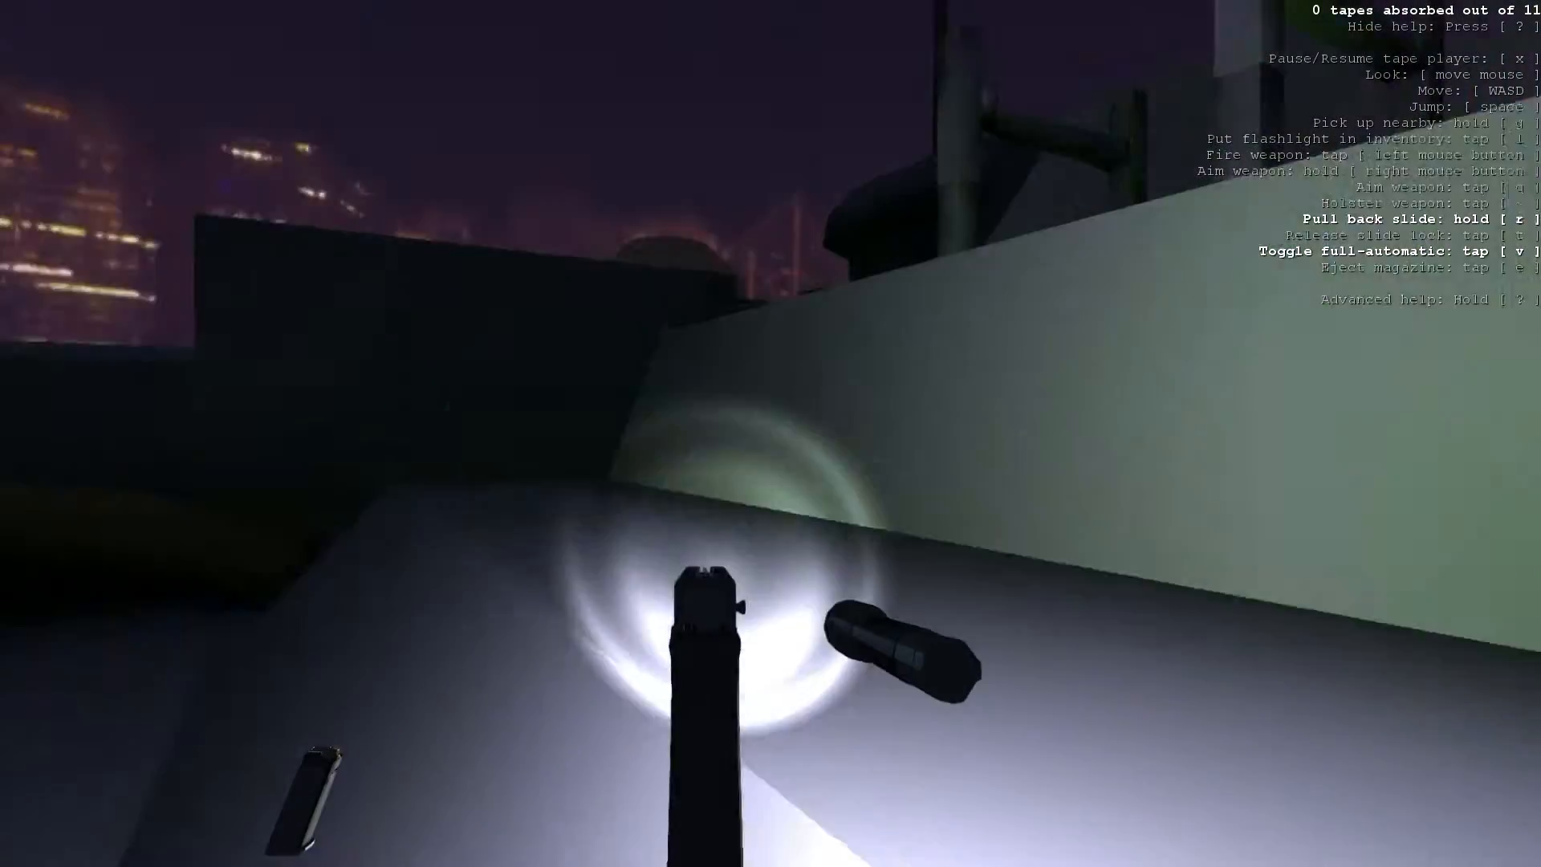
pyautogui.moveTo(770, 433)
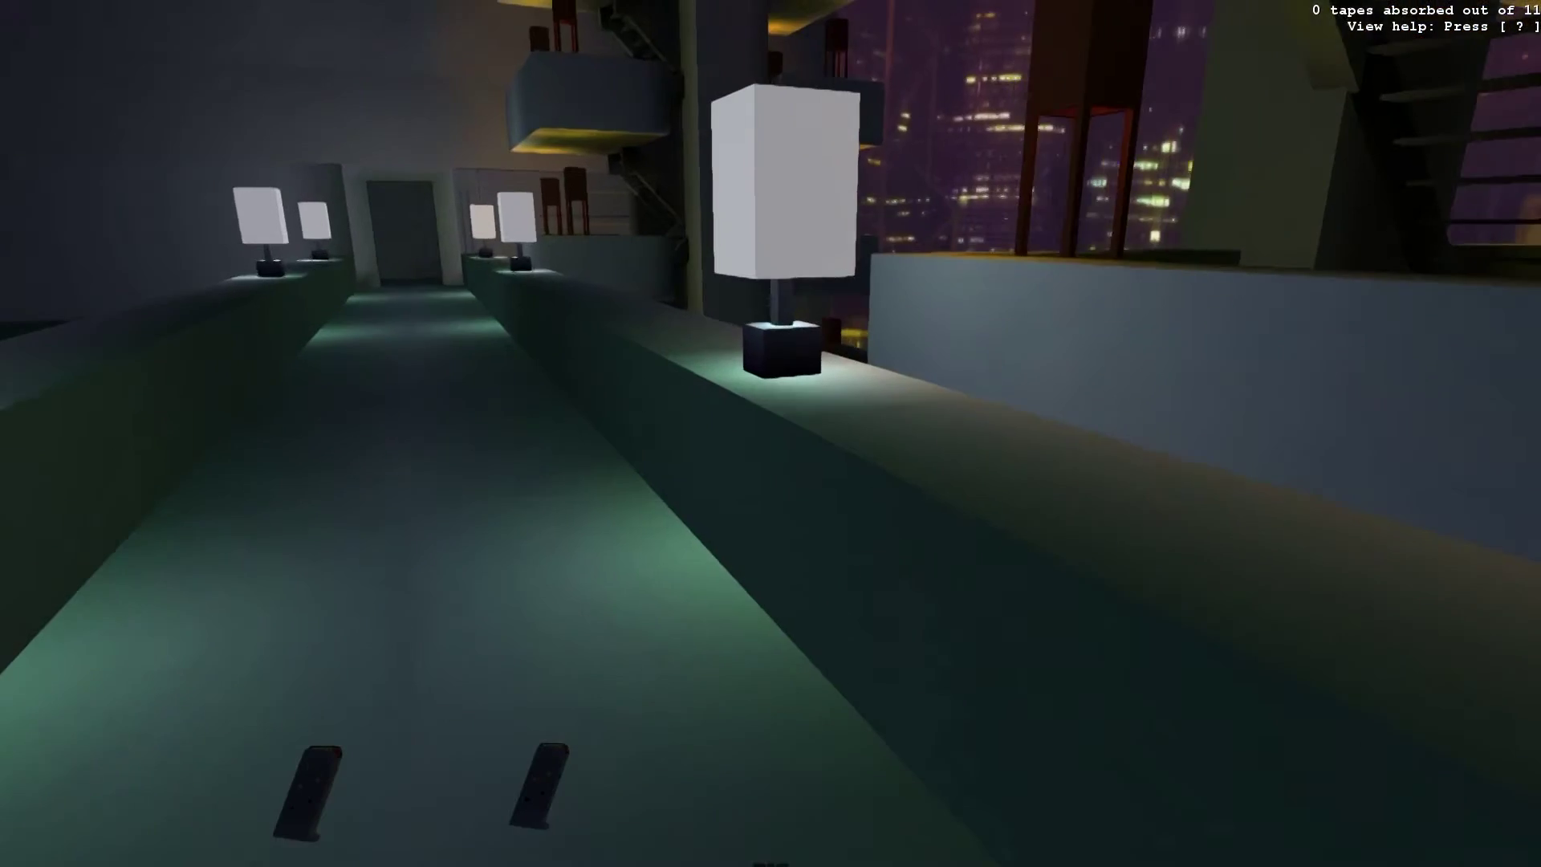
pyautogui.moveTo(770, 433)
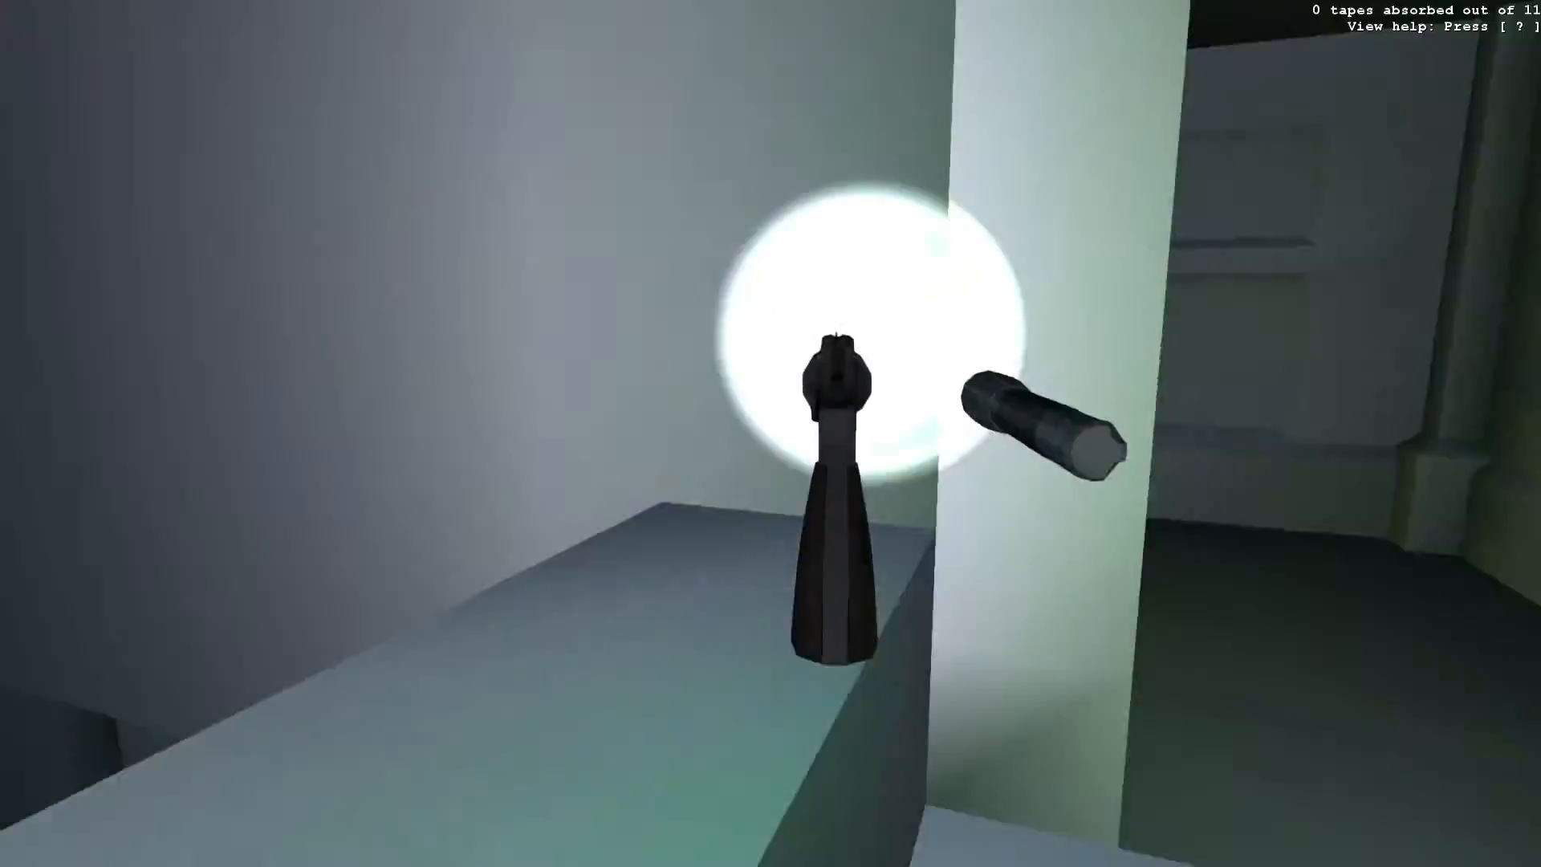
pyautogui.moveTo(771, 433)
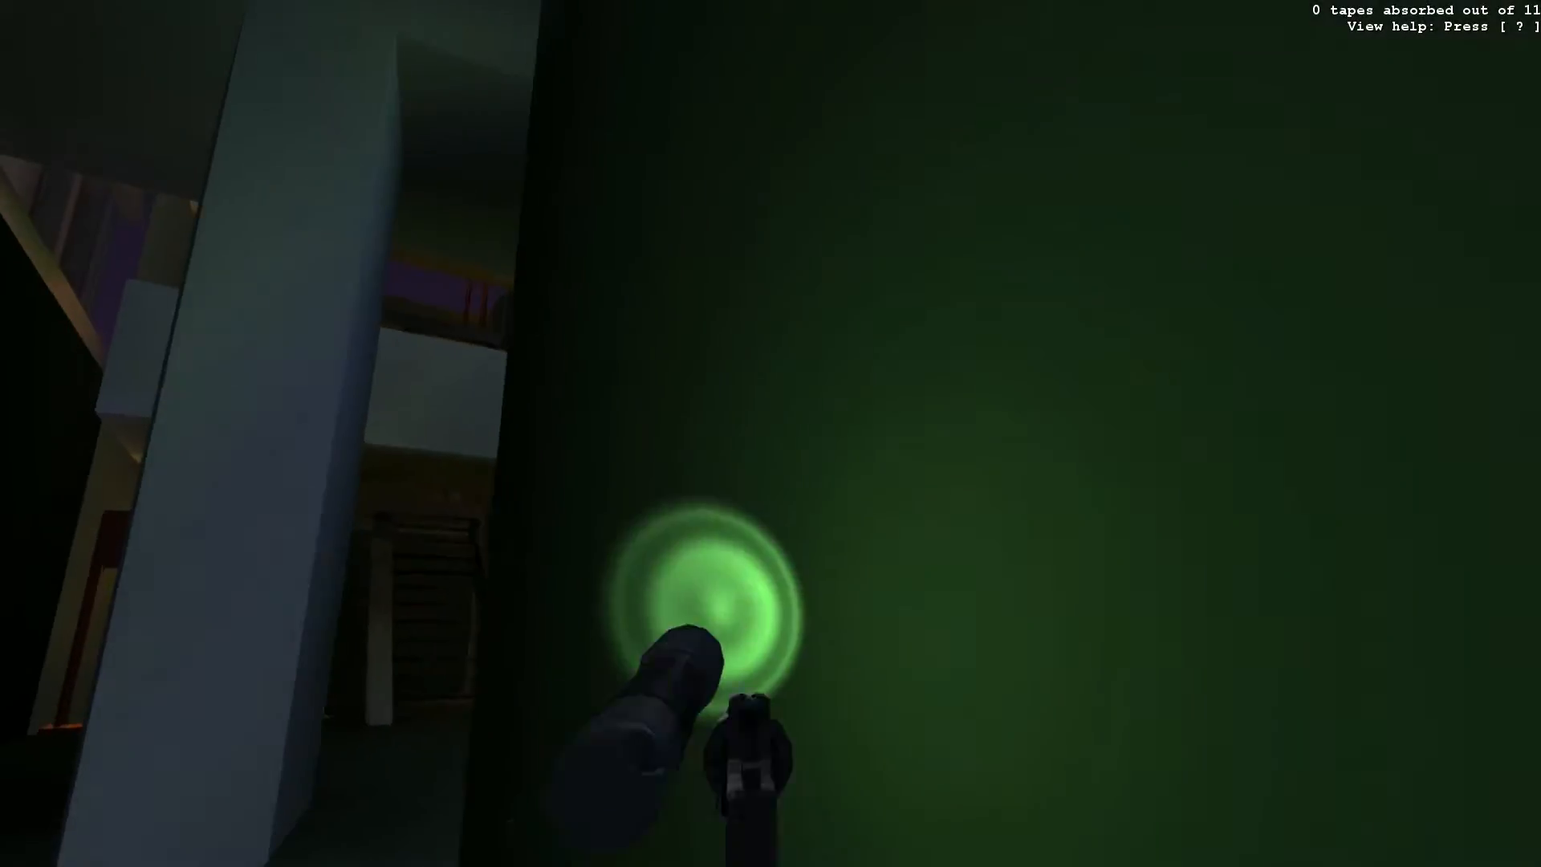
pyautogui.moveTo(770, 434)
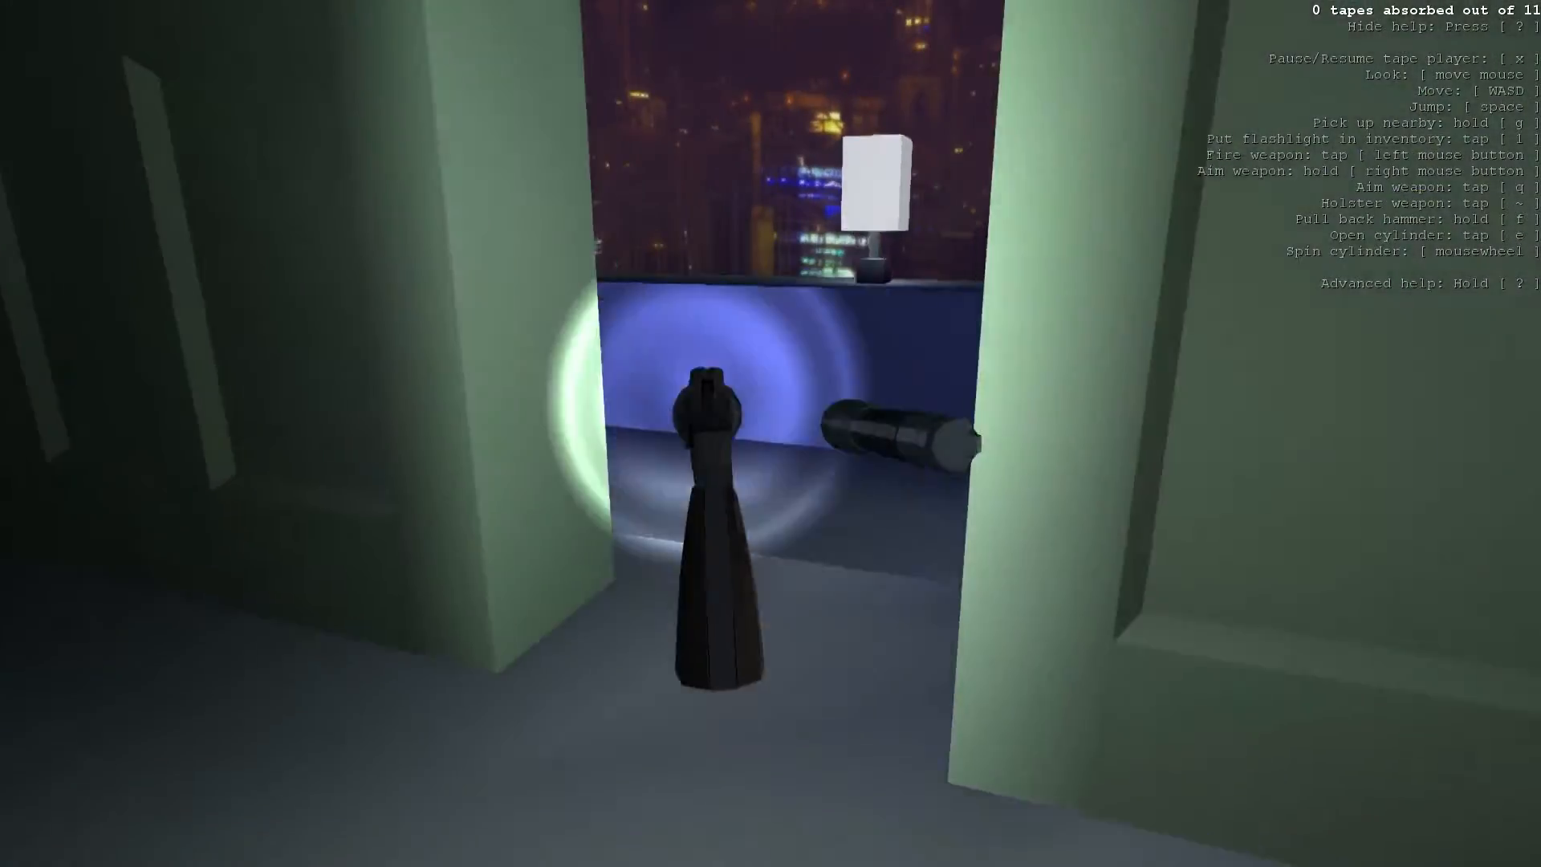
pyautogui.moveTo(771, 434)
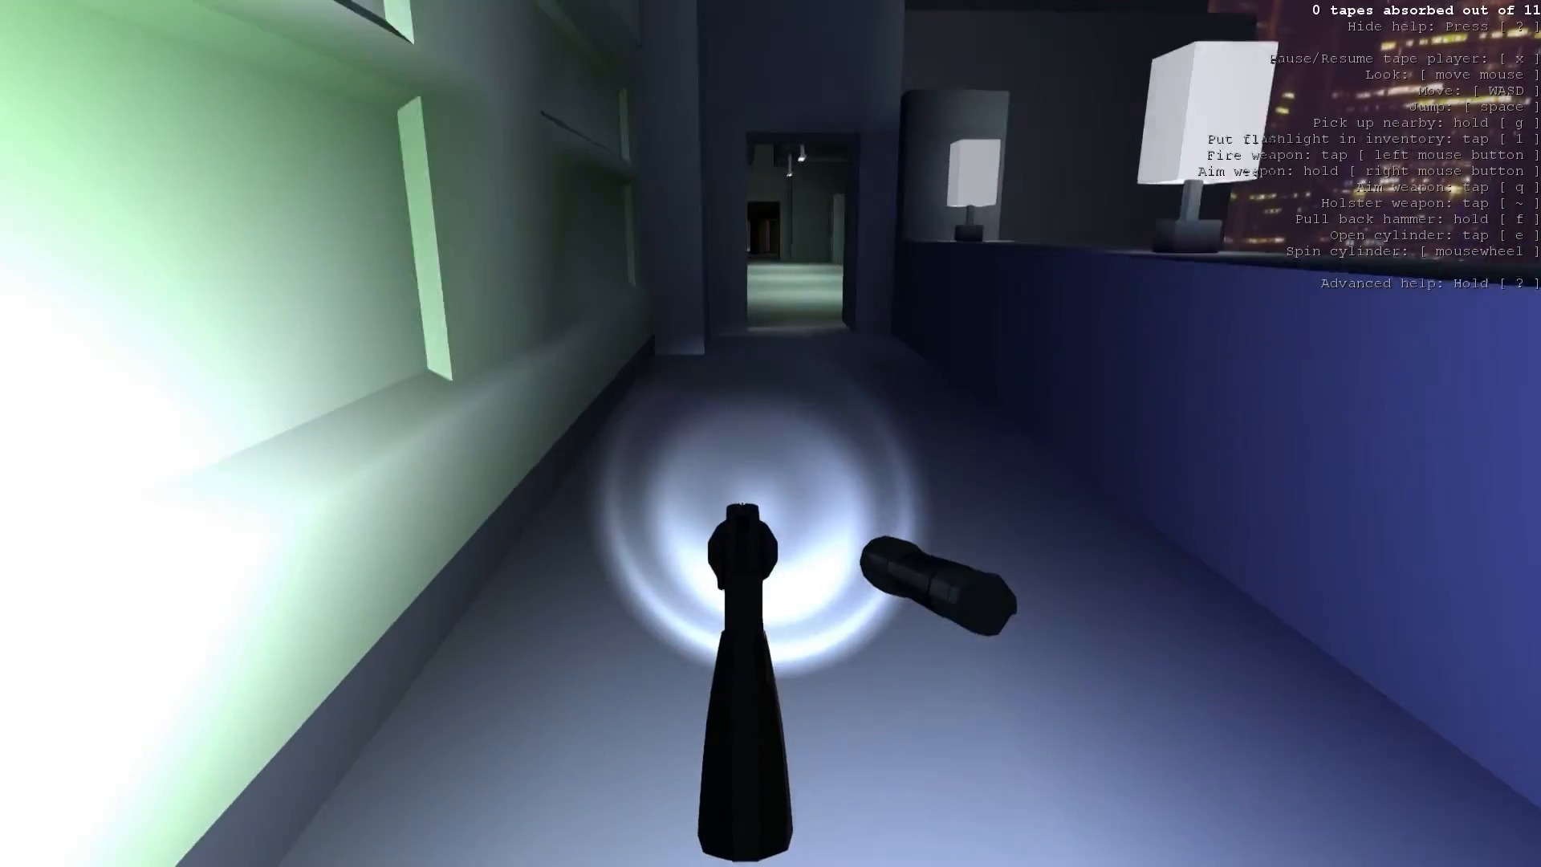